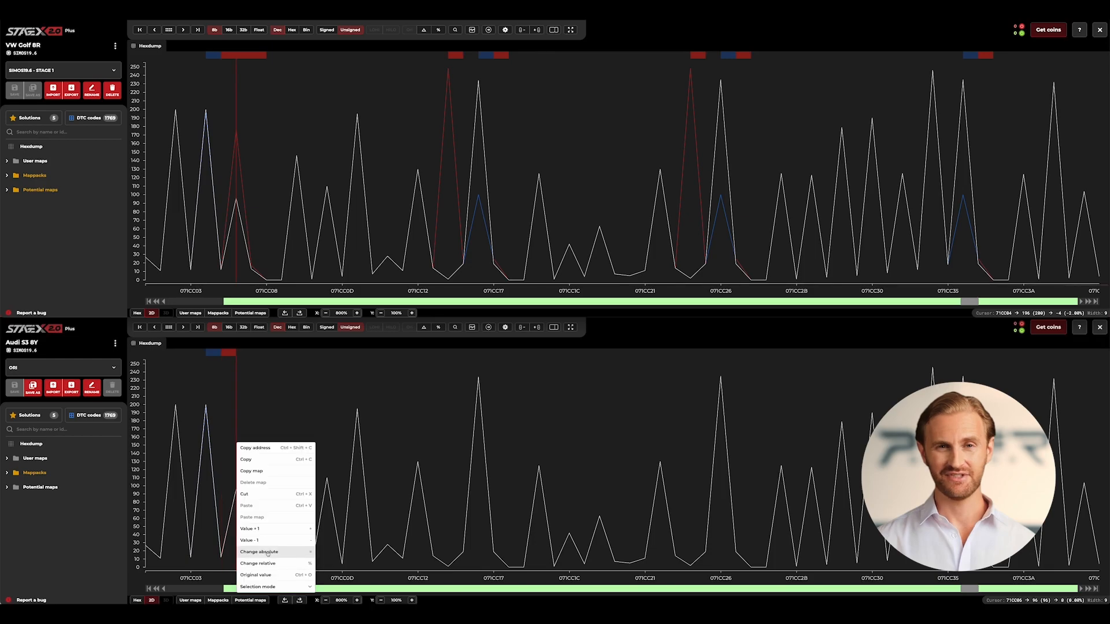
Change the selected Audi hexdump bytes to absolute value 176, then bring up the Golf's torque limiter map.
{"action": "left_click", "coordinate": [259, 552]}
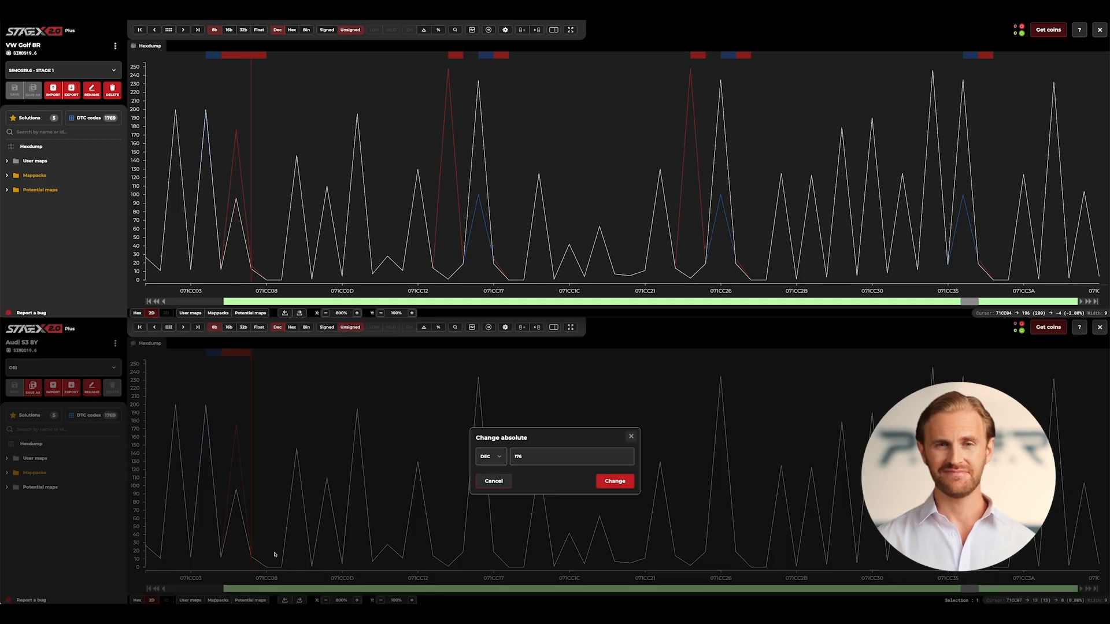
{"action": "left_click", "coordinate": [613, 481]}
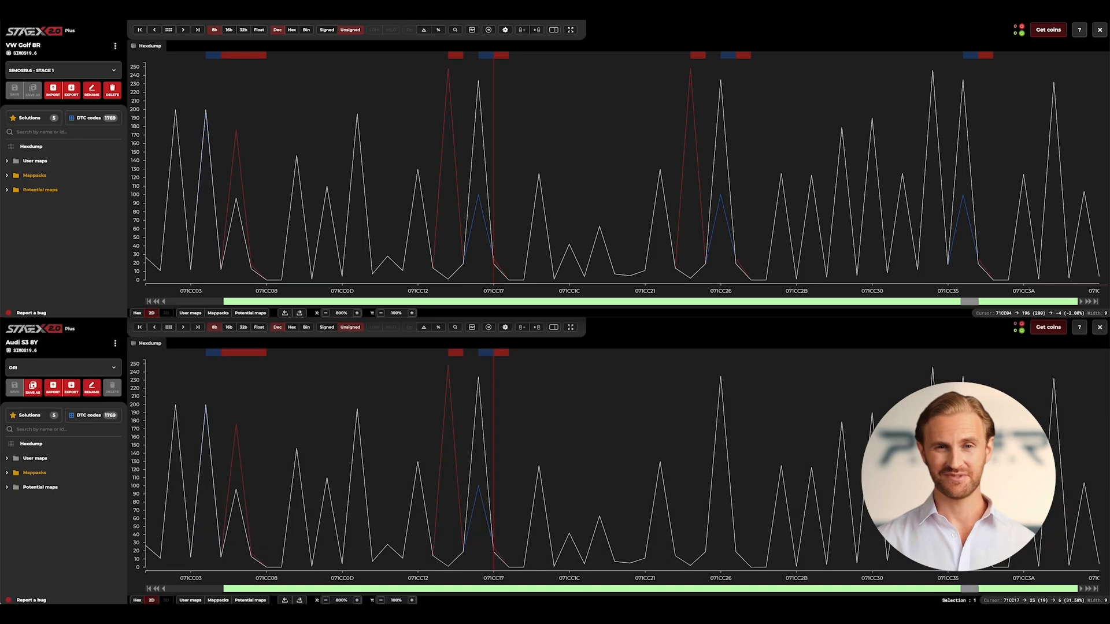
{"action": "left_click", "coordinate": [64, 296]}
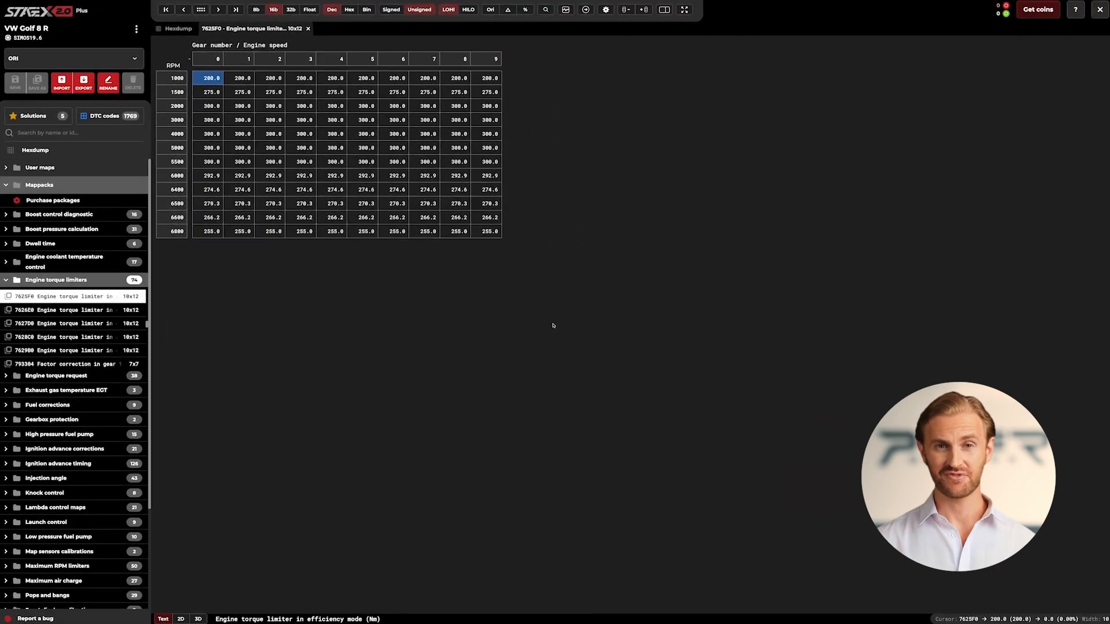
{"action": "mouse_move", "coordinate": [297, 503]}
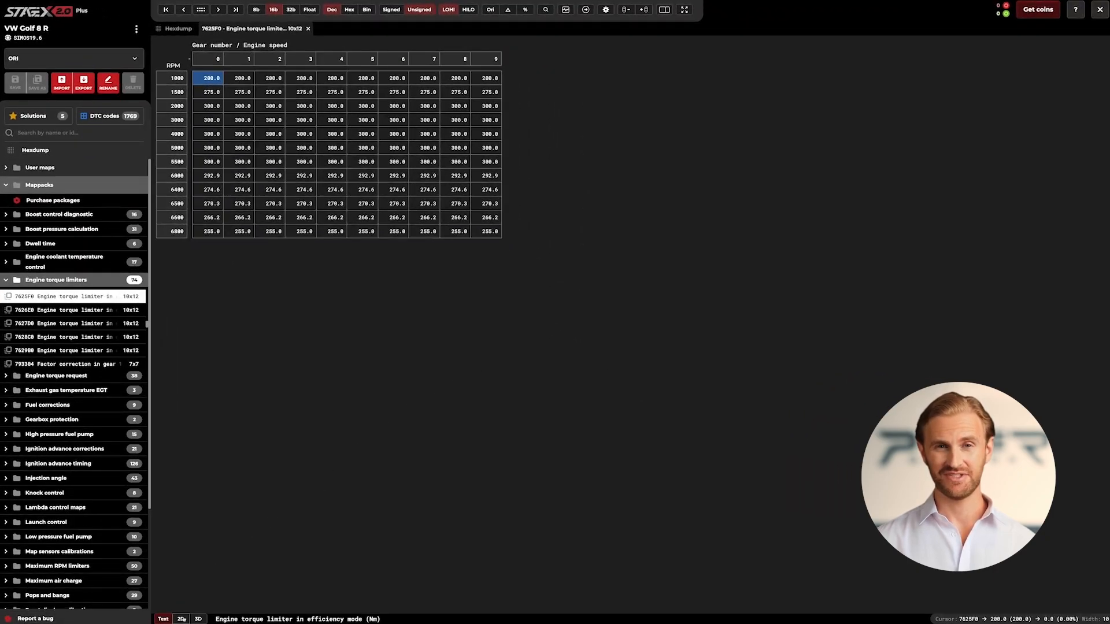
Show the Golf 8R's engine torque limiter map as a 2D graph, then as a 3D surface.
{"action": "left_click", "coordinate": [182, 619]}
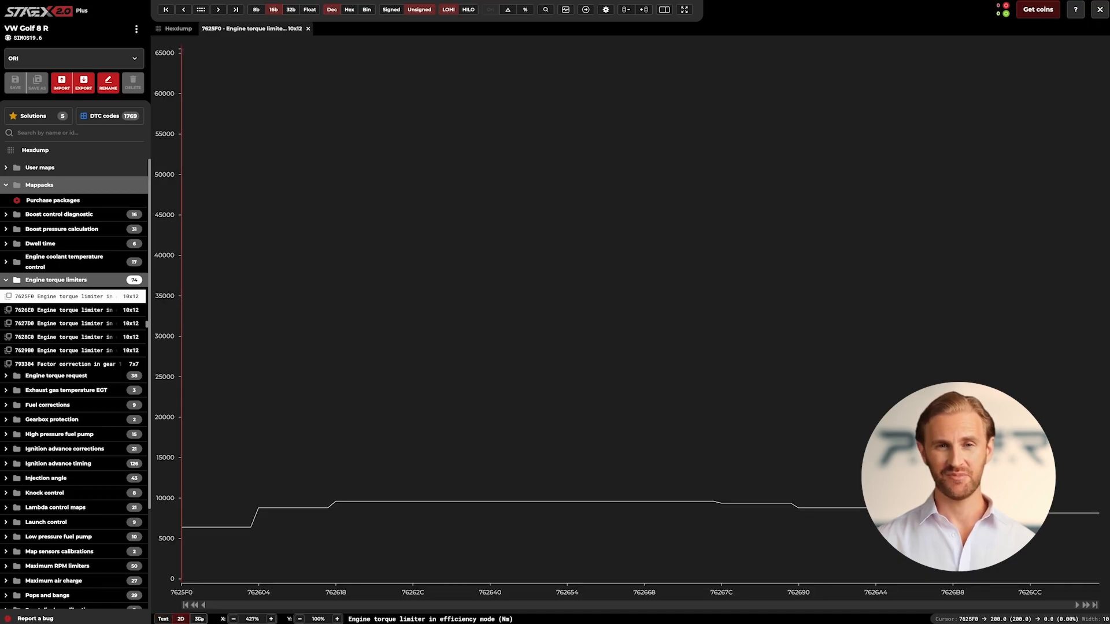
{"action": "left_click", "coordinate": [199, 619]}
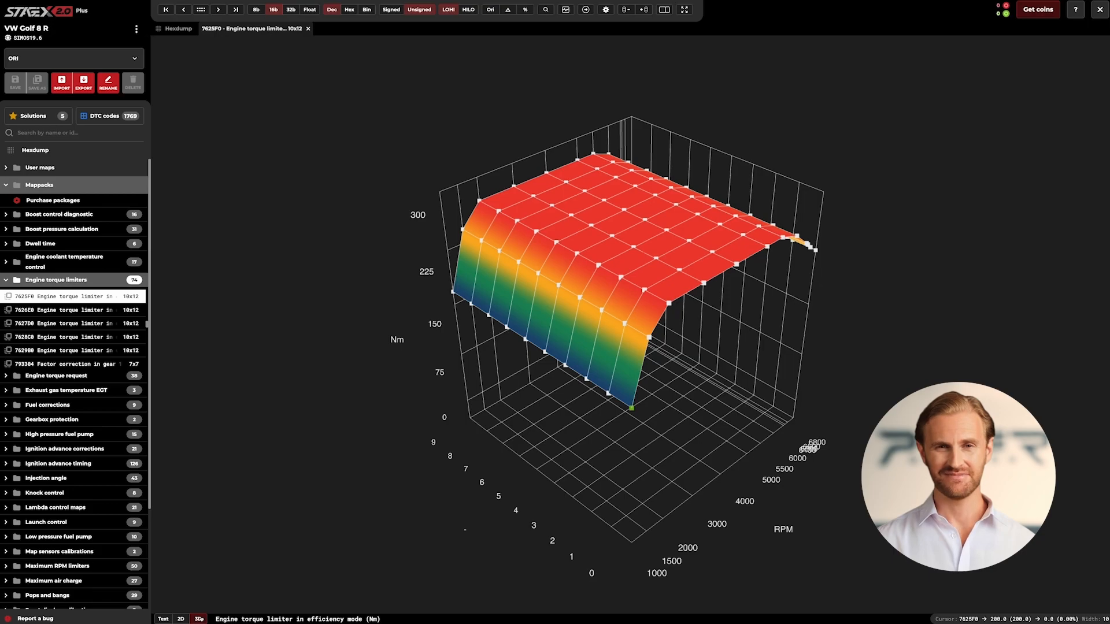
Load the STAGE 1 version, view the raised torque limits as a table, and bring up the solutions catalogue.
{"action": "left_click", "coordinate": [71, 58]}
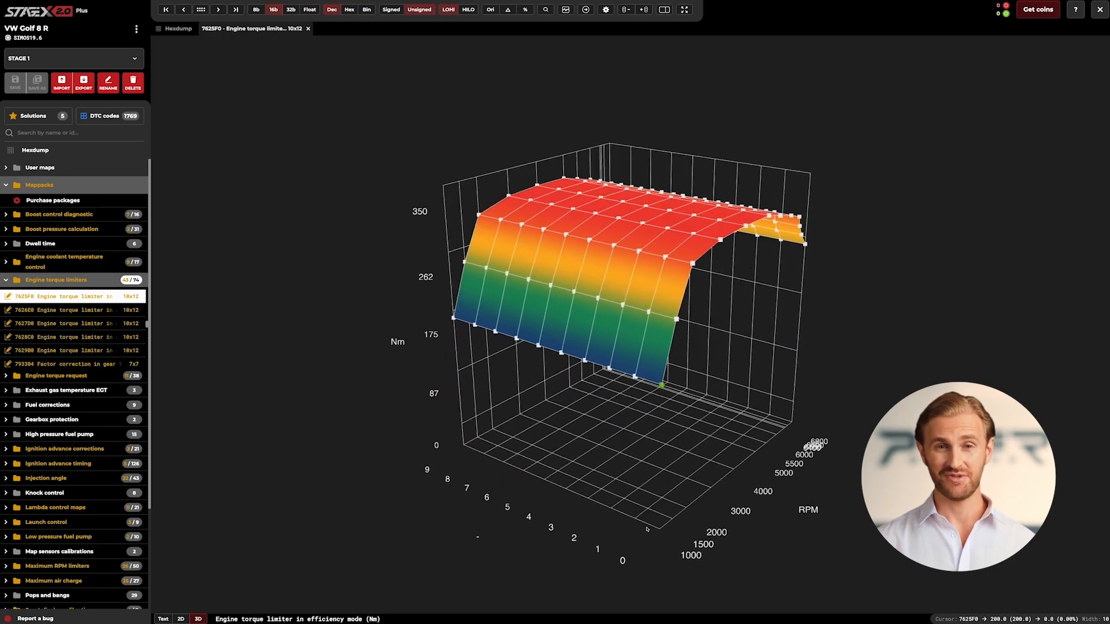
{"action": "left_click", "coordinate": [180, 619]}
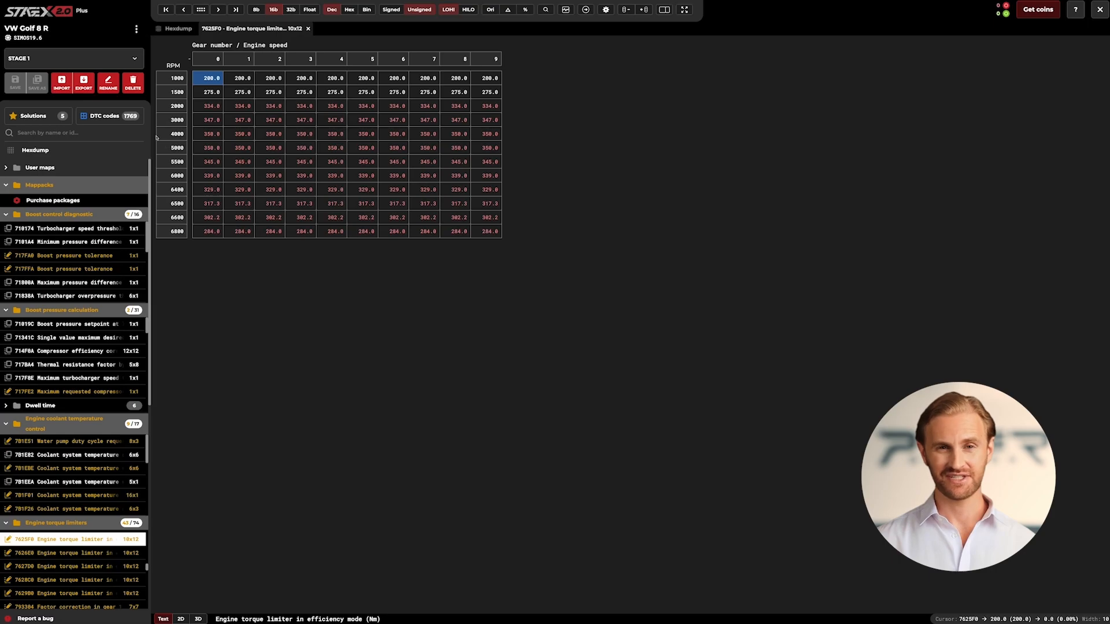
{"action": "left_click", "coordinate": [34, 116]}
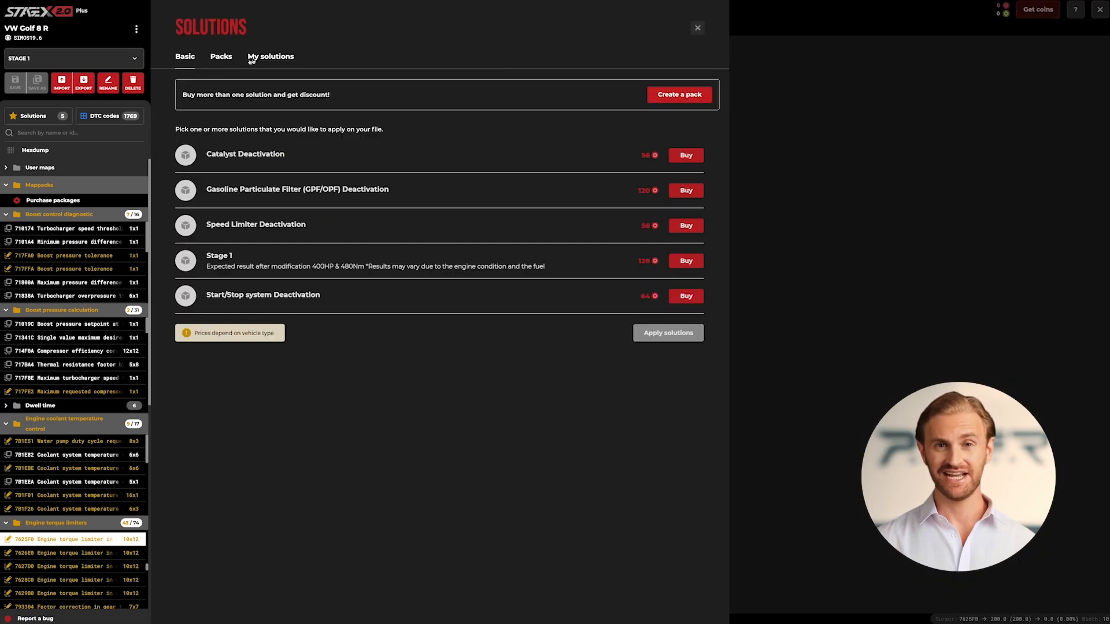
In My solutions, create a solution from this project including STAGE 1, named 'SIMOS19.6 - STAGE 1'.
{"action": "left_click", "coordinate": [270, 57]}
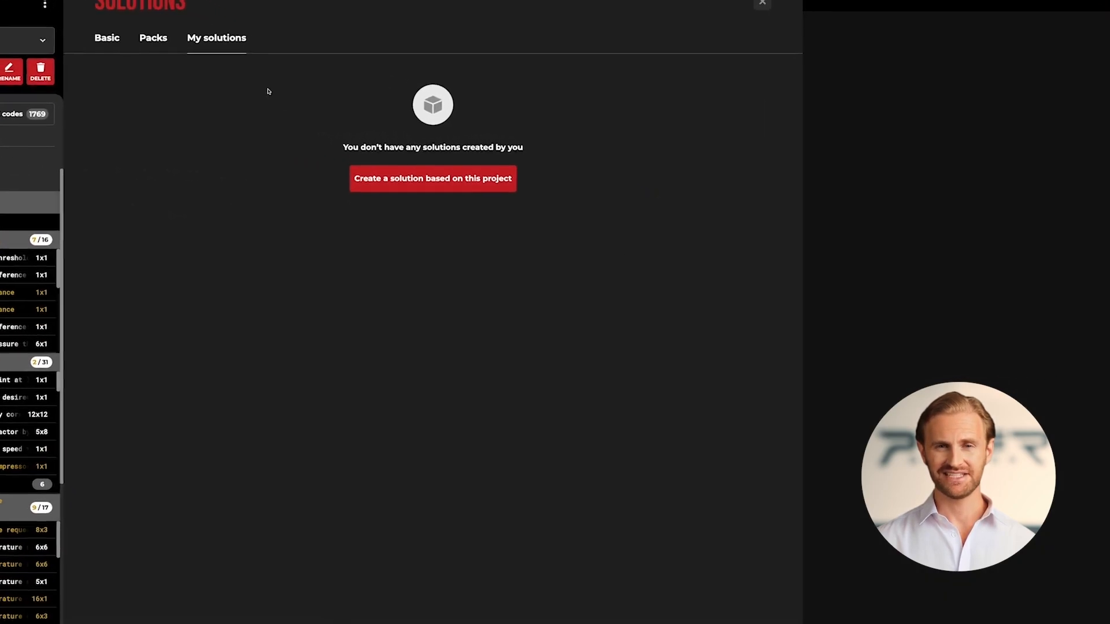
{"action": "left_click", "coordinate": [431, 178]}
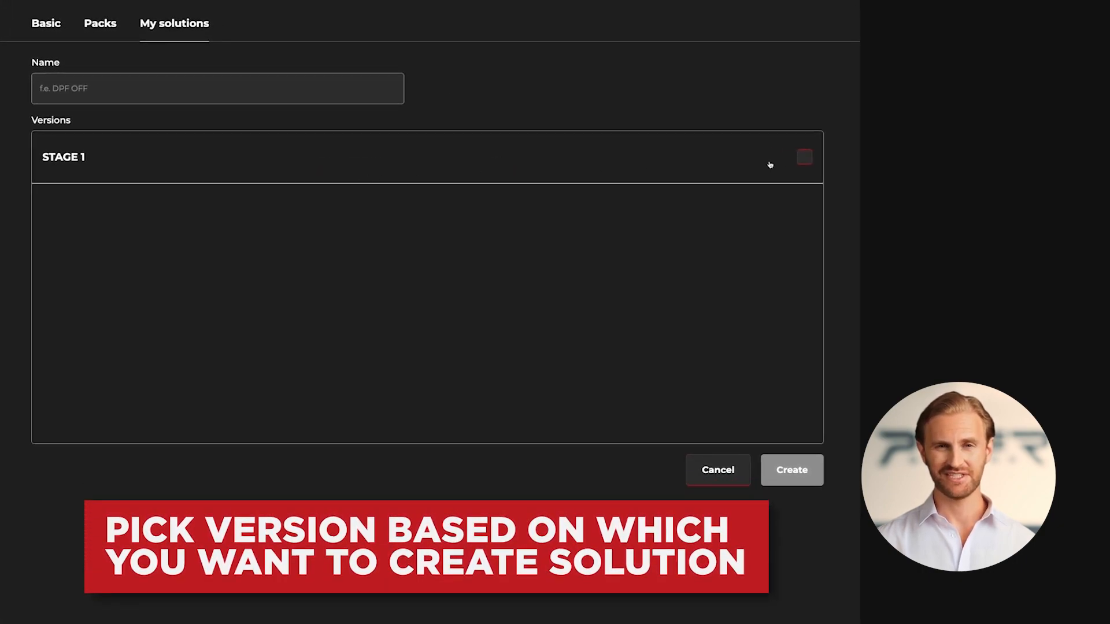
{"action": "left_click", "coordinate": [805, 157]}
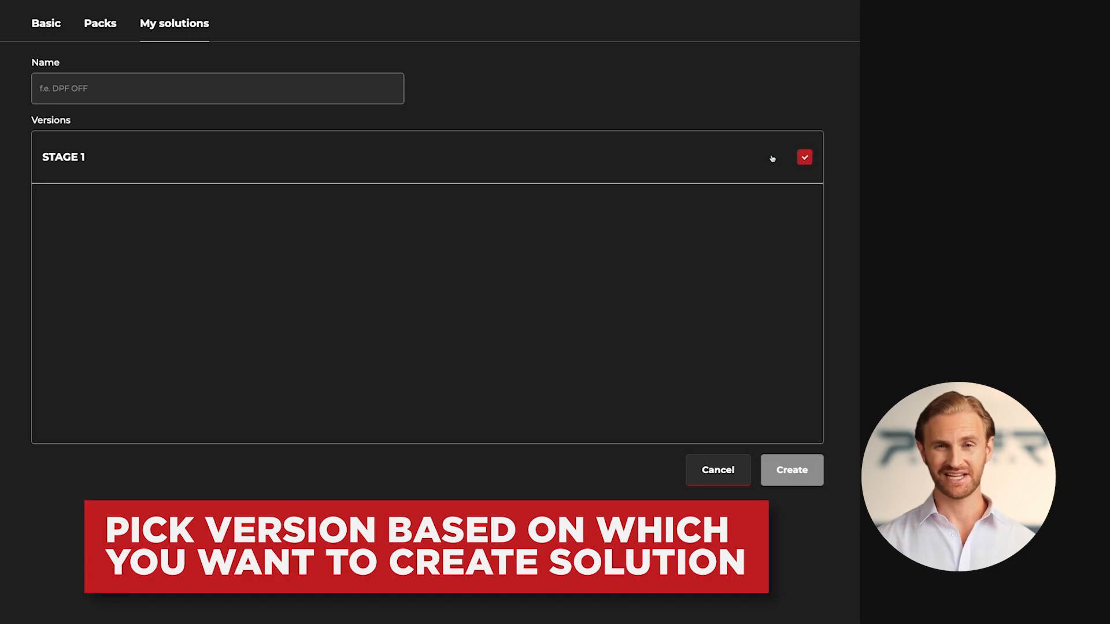
{"action": "left_click", "coordinate": [217, 88]}
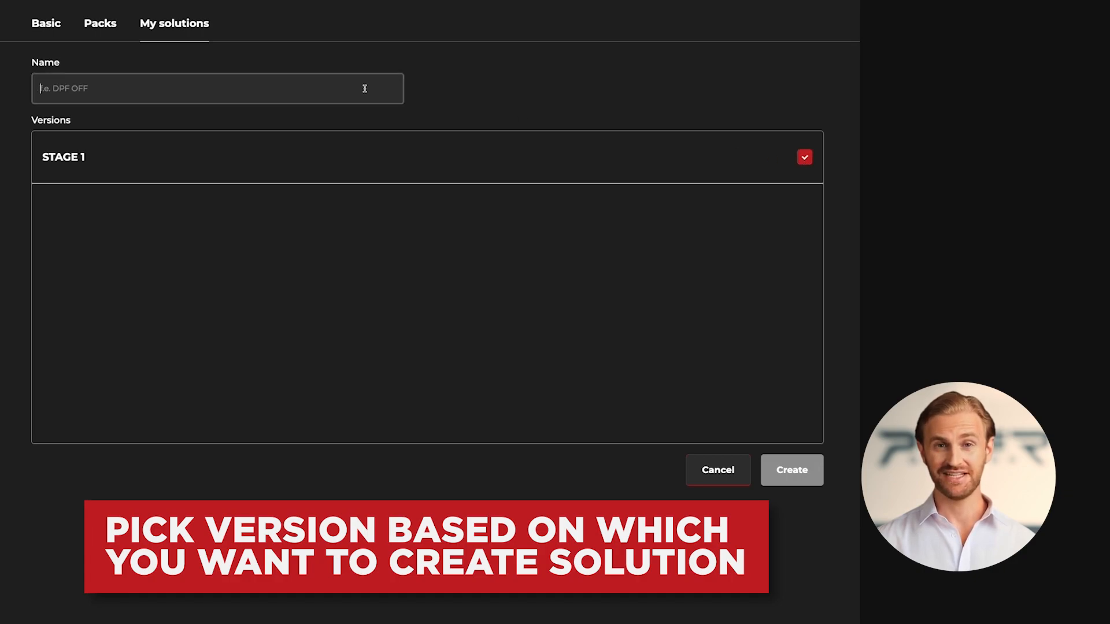
{"action": "type", "text": "SIMOS19.6 - STAG"}
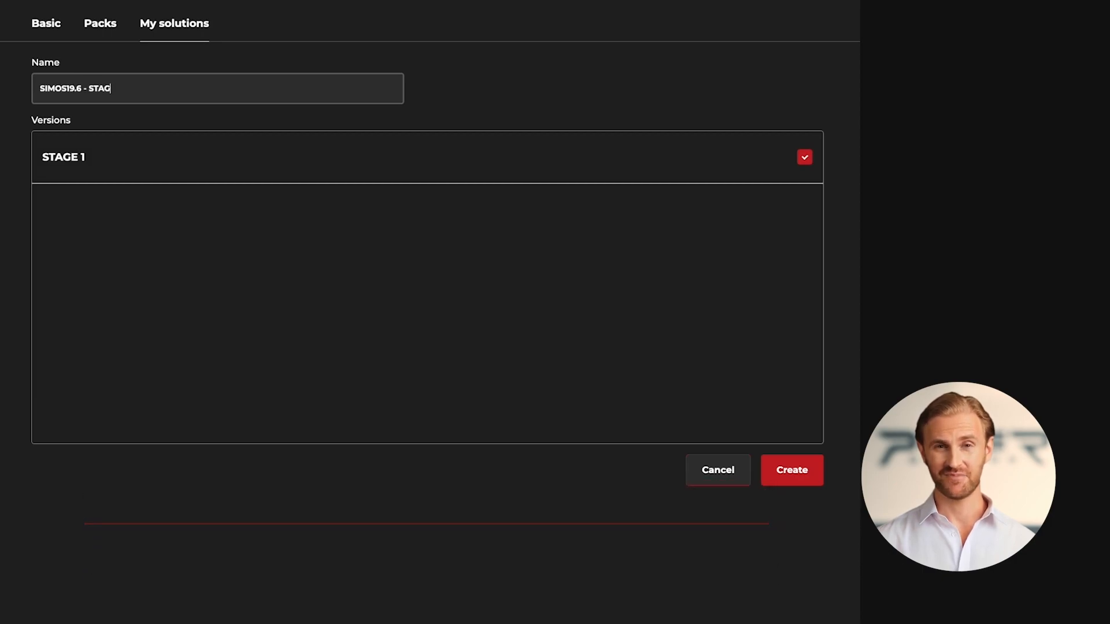
{"action": "type", "text": "E 1"}
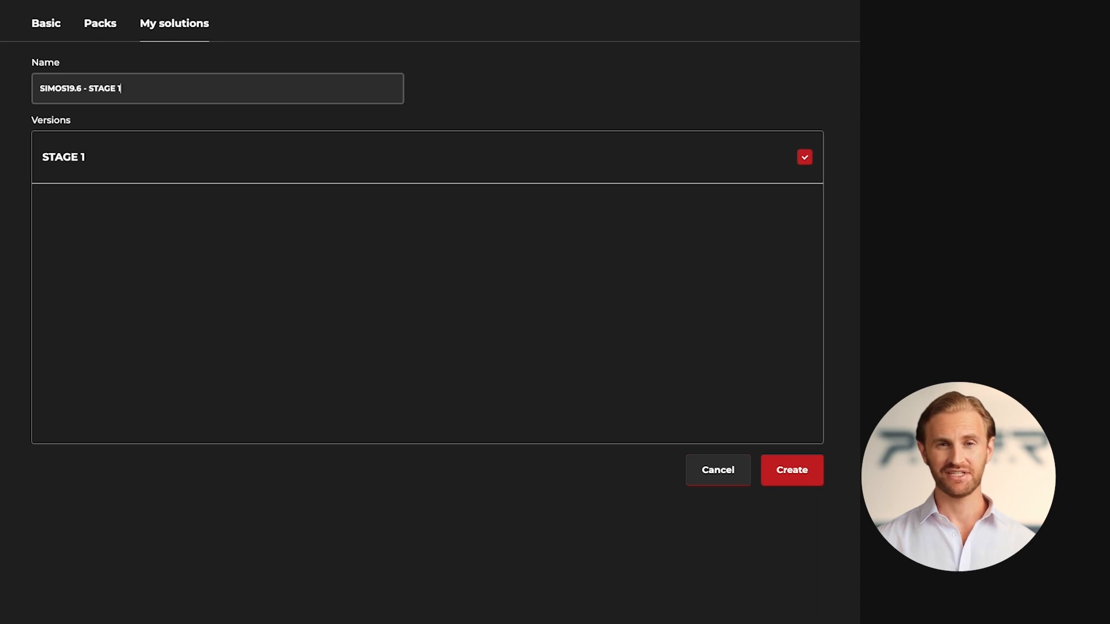
{"action": "left_click", "coordinate": [791, 471]}
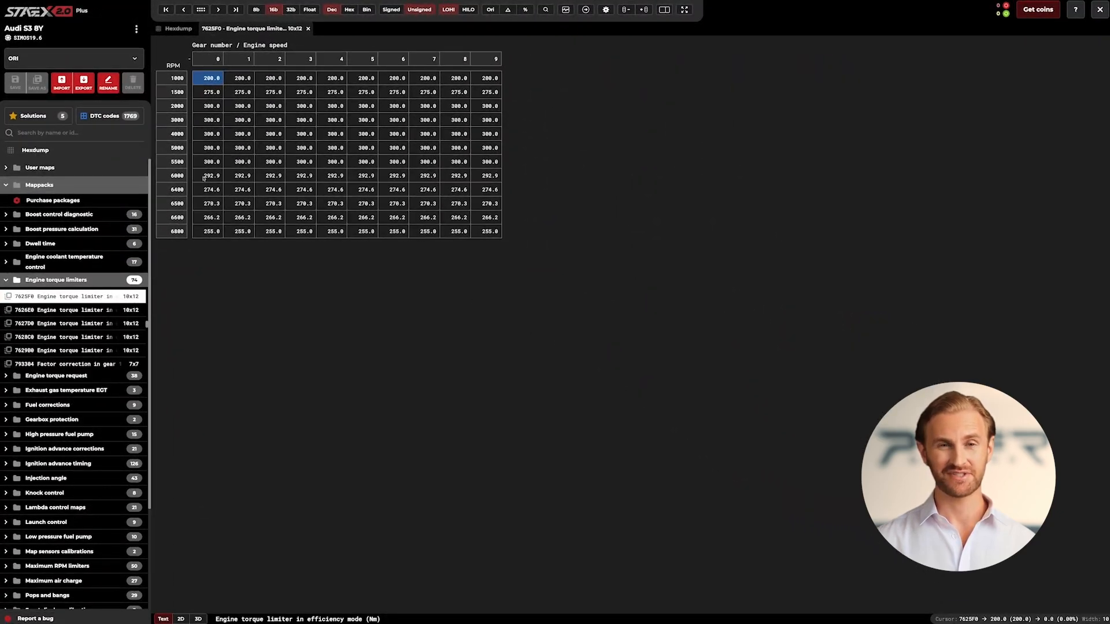
Bring up the solutions list for the Audi S3 8Y project.
{"action": "left_click", "coordinate": [33, 116]}
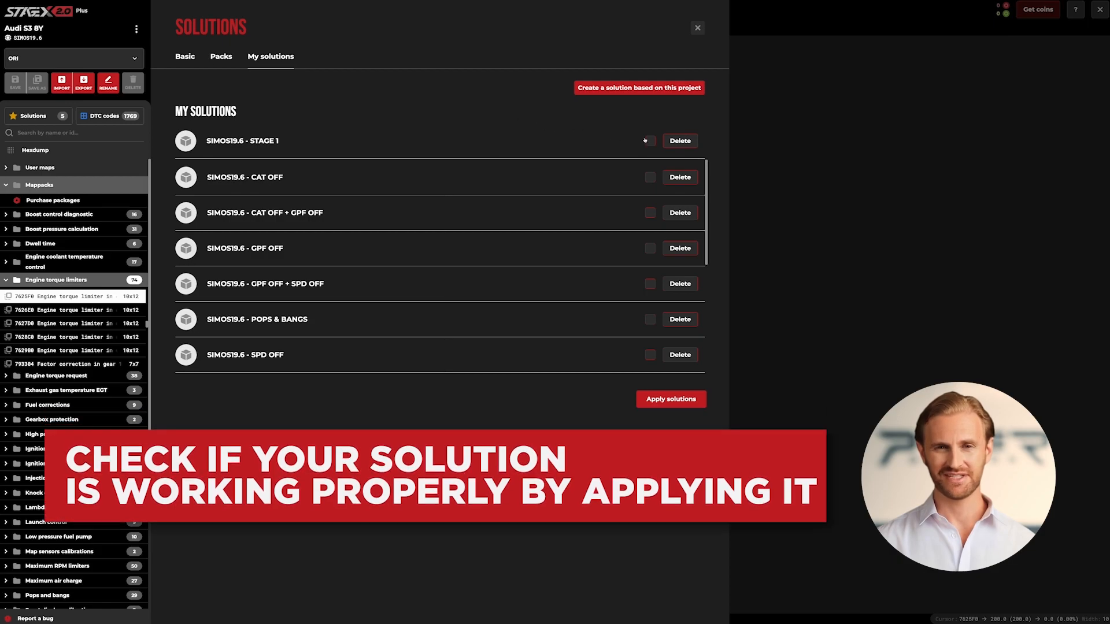
Apply SIMOS19.6 - STAGE 1 to the Audi file and view the raised torque map in 2D and 3D.
{"action": "left_click", "coordinate": [649, 141]}
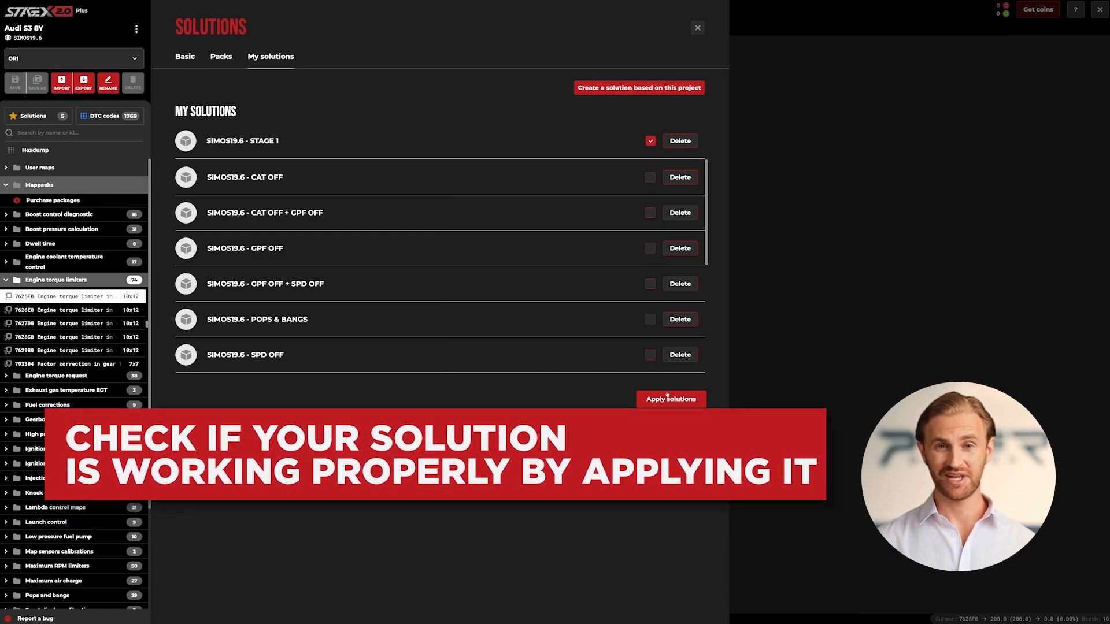
{"action": "left_click", "coordinate": [670, 399]}
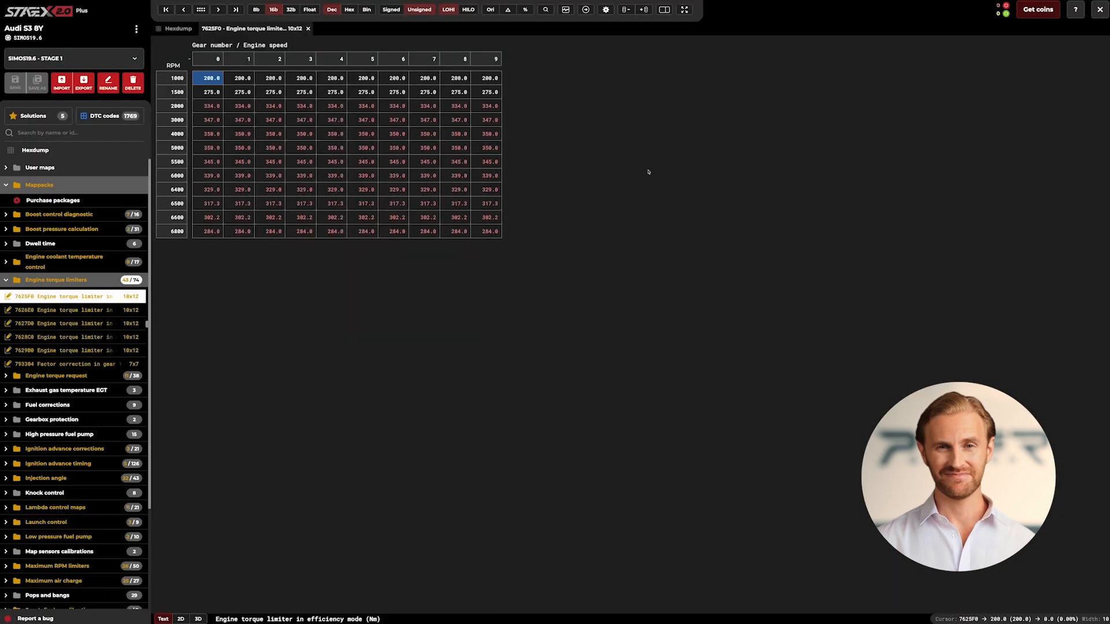
{"action": "mouse_move", "coordinate": [592, 227]}
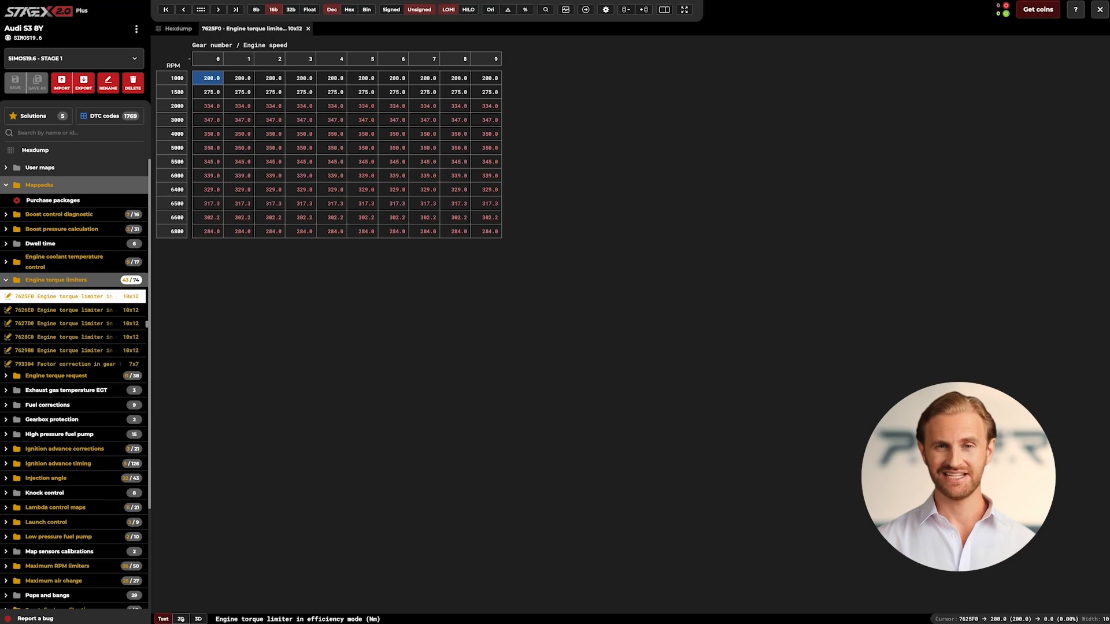
{"action": "left_click", "coordinate": [180, 619]}
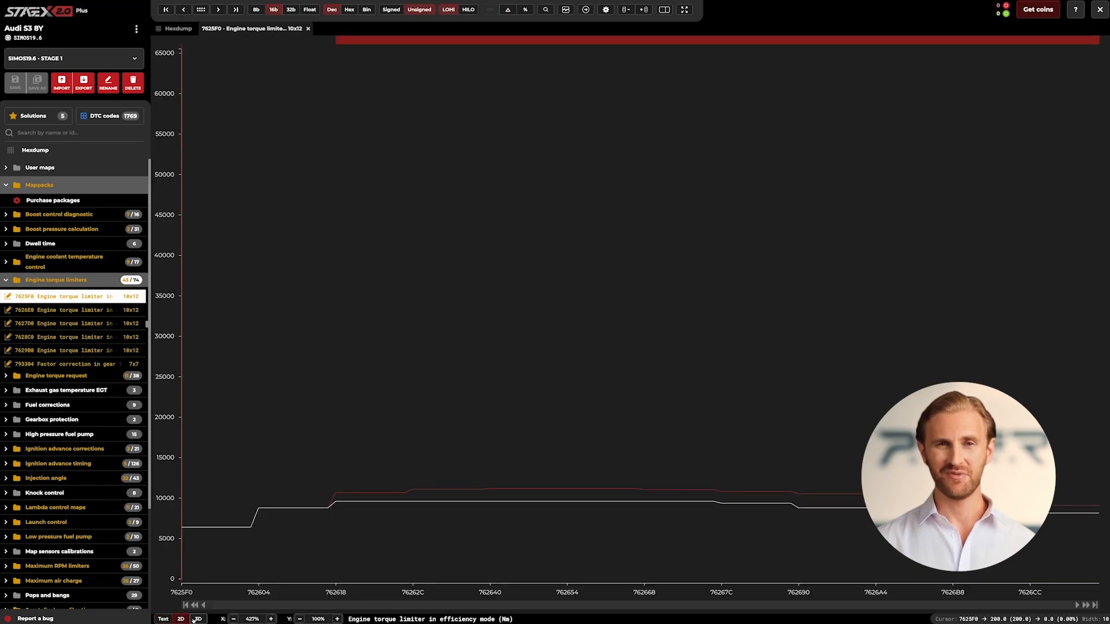
{"action": "left_click", "coordinate": [198, 619]}
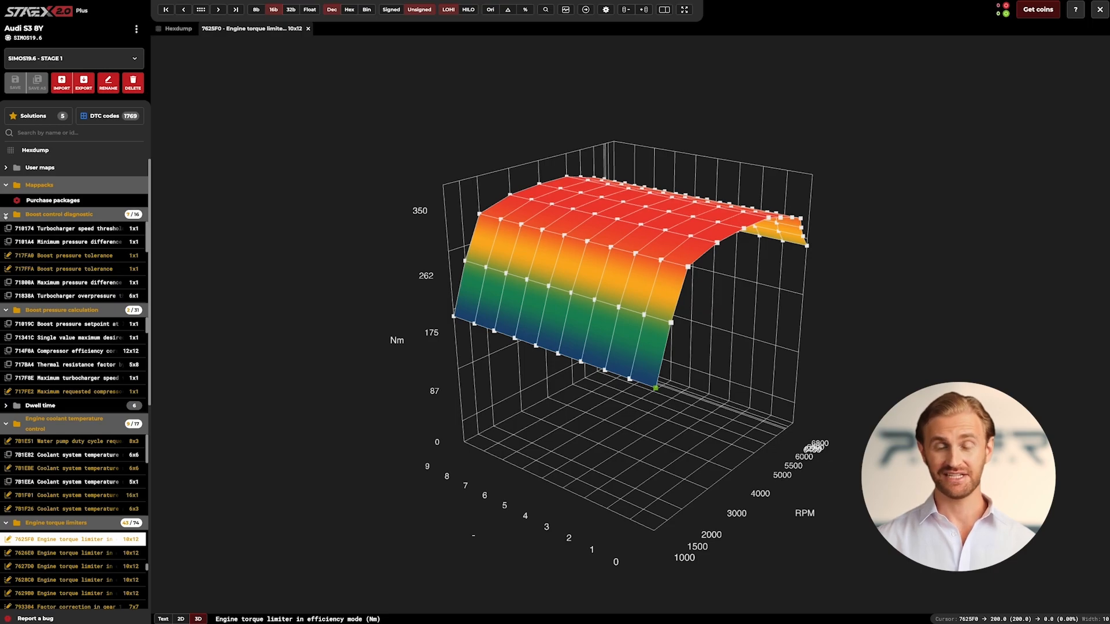
Reopen My solutions and tick SIMOS19.6 - STAGE 2 + CAT OFF for the Audi file.
{"action": "left_click", "coordinate": [33, 115]}
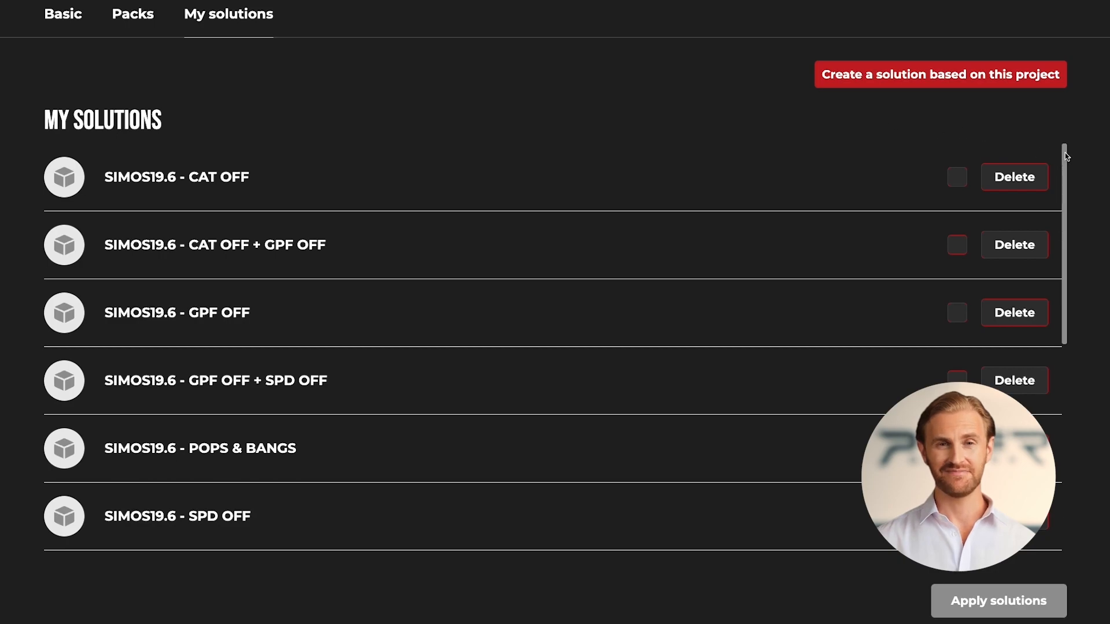
{"action": "scroll", "scroll_direction": "down", "scroll_amount": 3}
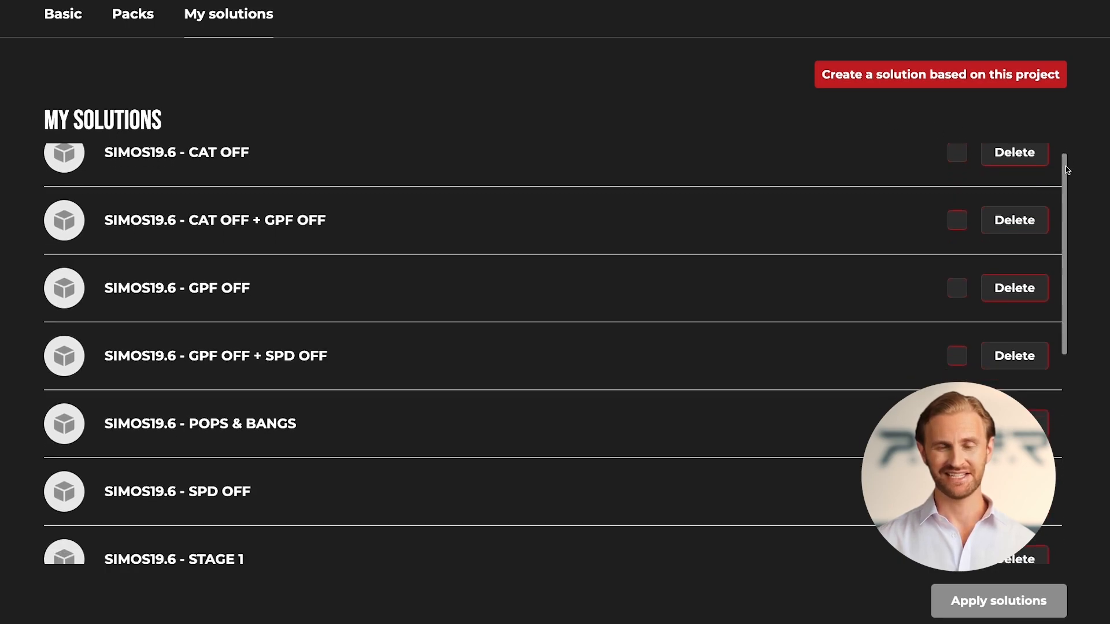
{"action": "scroll", "scroll_direction": "down", "scroll_amount": 3}
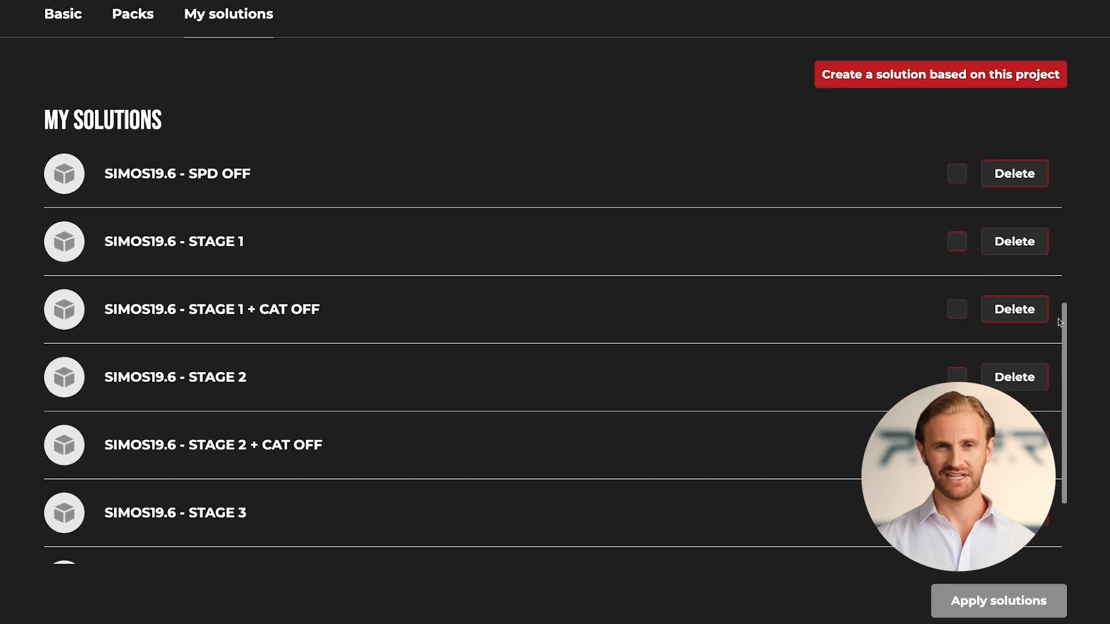
{"action": "scroll", "scroll_direction": "down", "scroll_amount": 3}
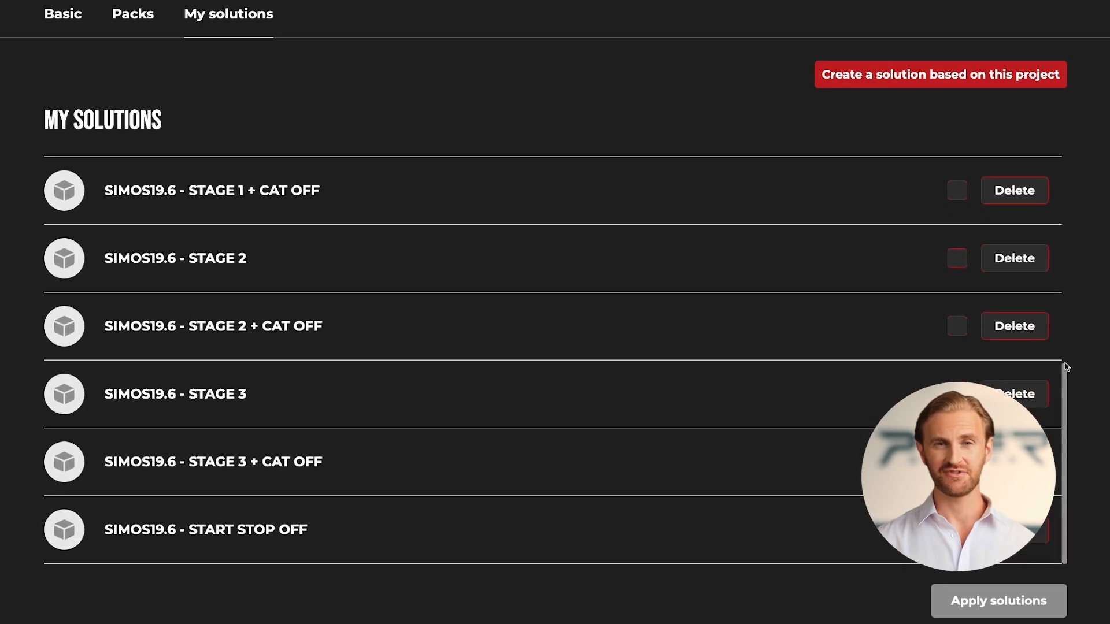
{"action": "left_click", "coordinate": [956, 326]}
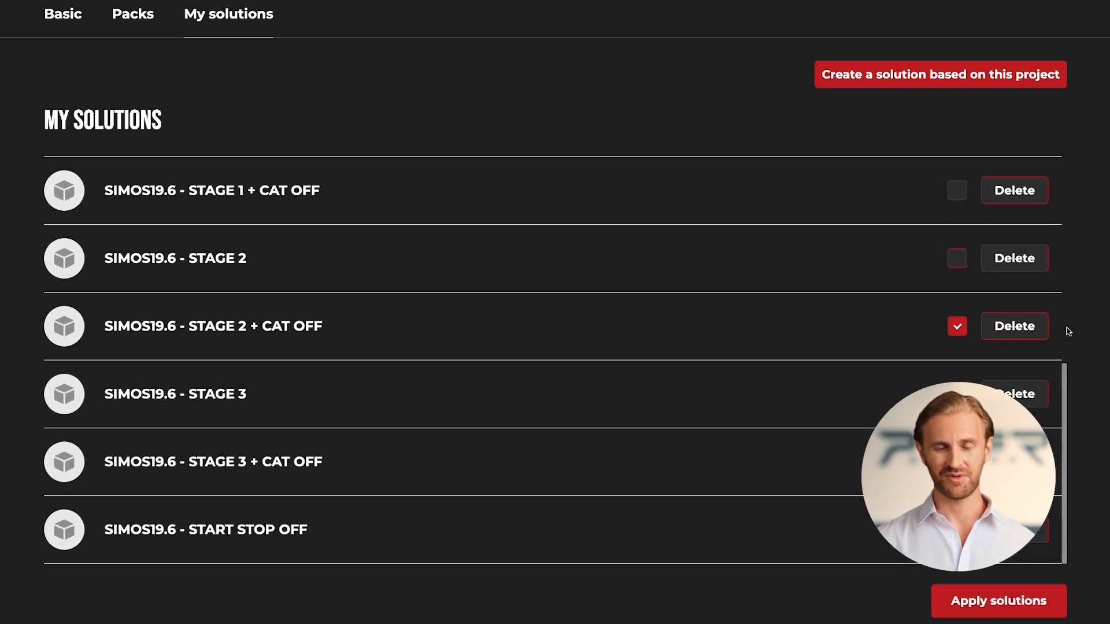